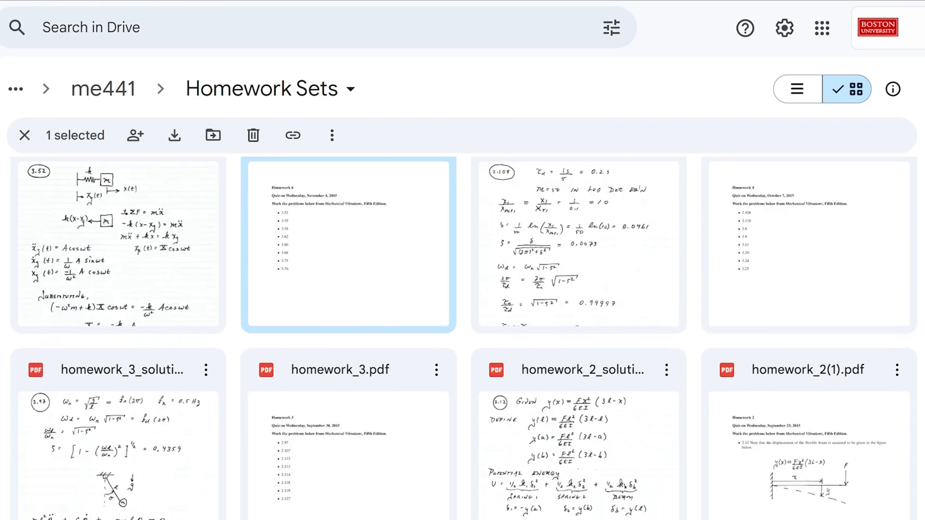
scroll("down", 3)
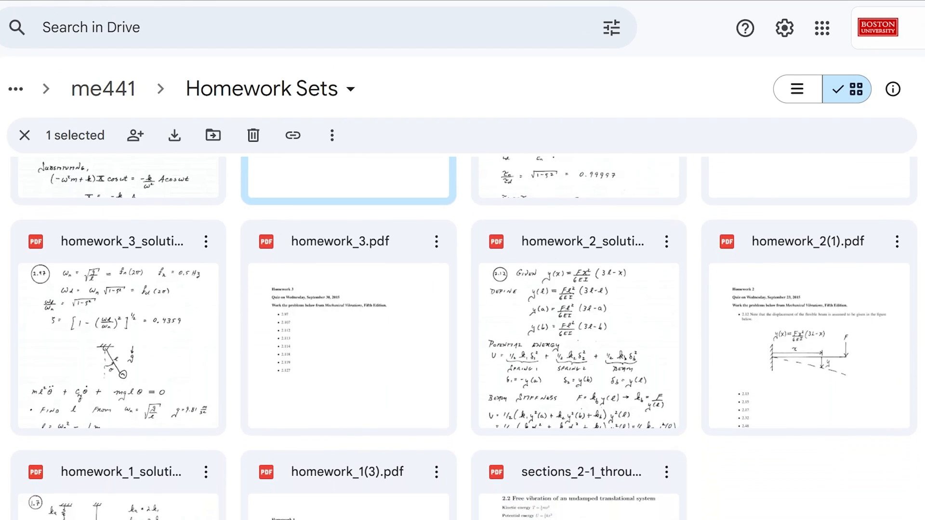